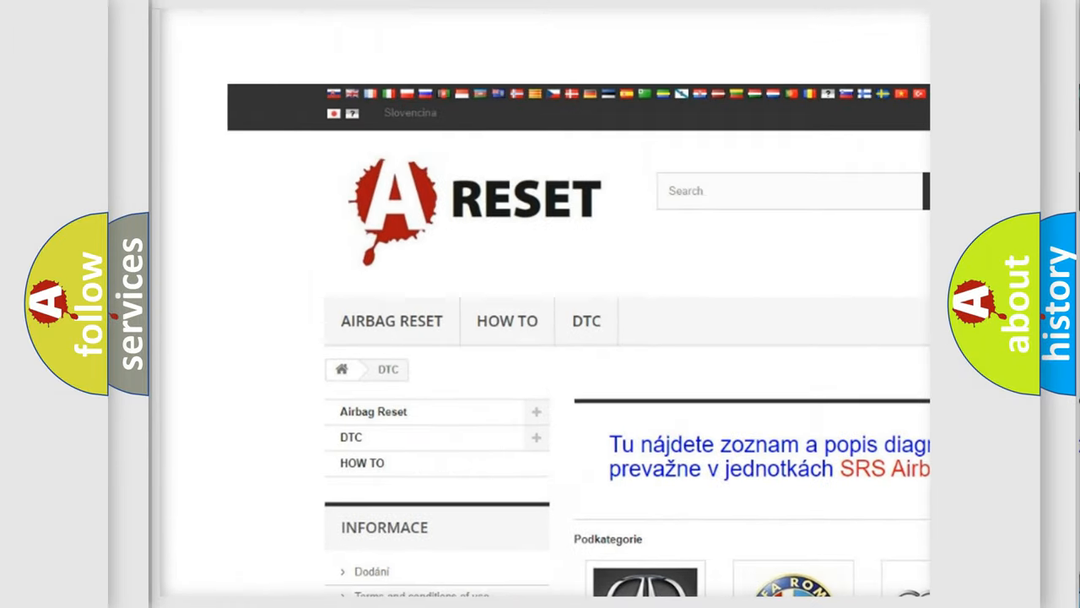
Scroll down the DTC brand list until the NISSAN DTC logo is in view
scroll(down, 3)
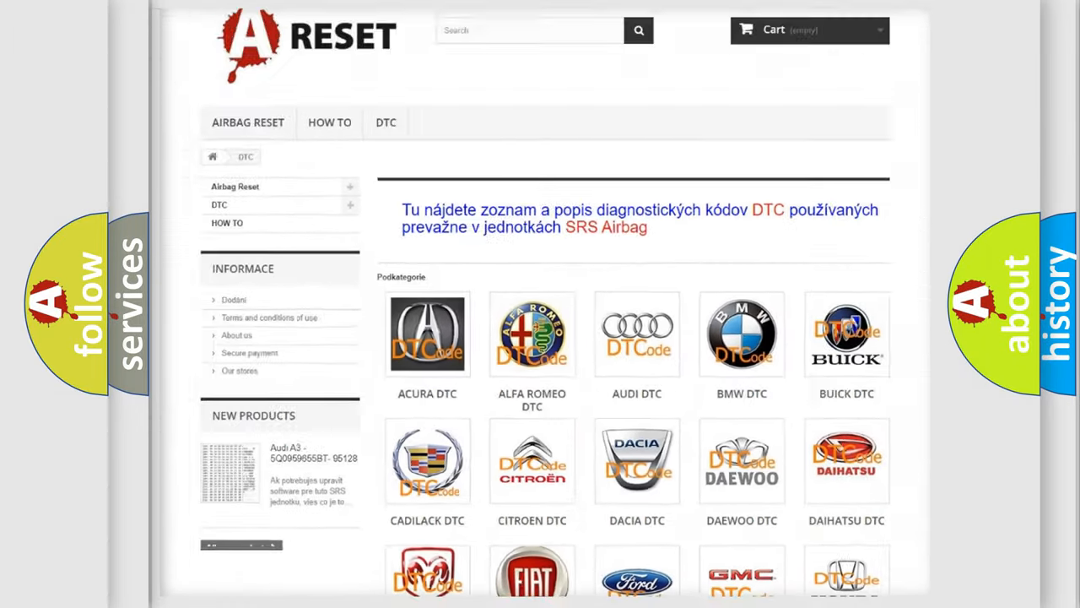
scroll(down, 3)
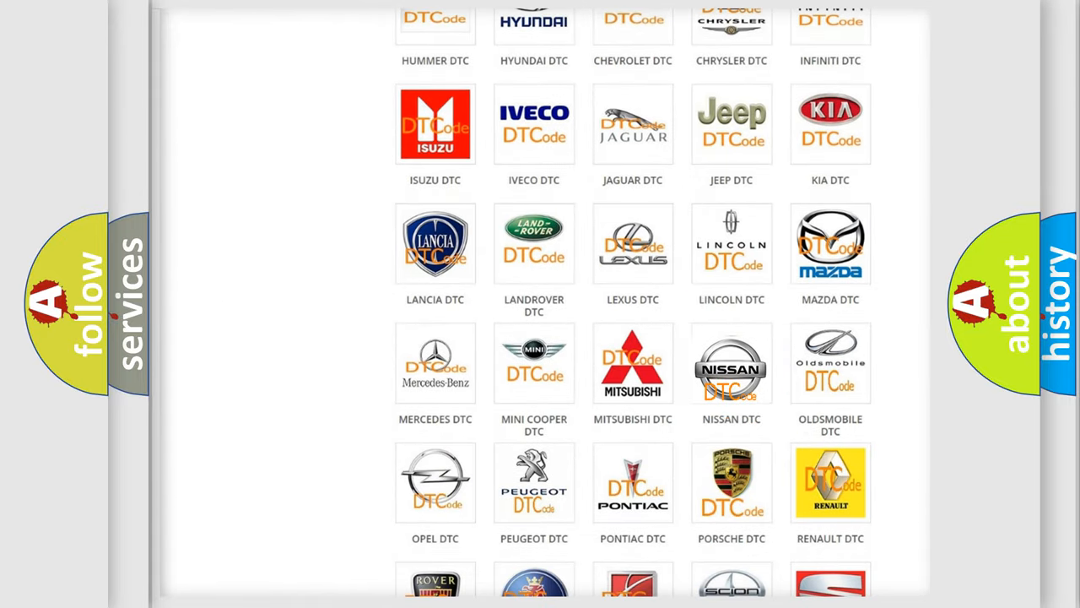
Open the NISSAN DTC page and skim its code list (B0001:13, B0002:12) before returning to the top
click(730, 363)
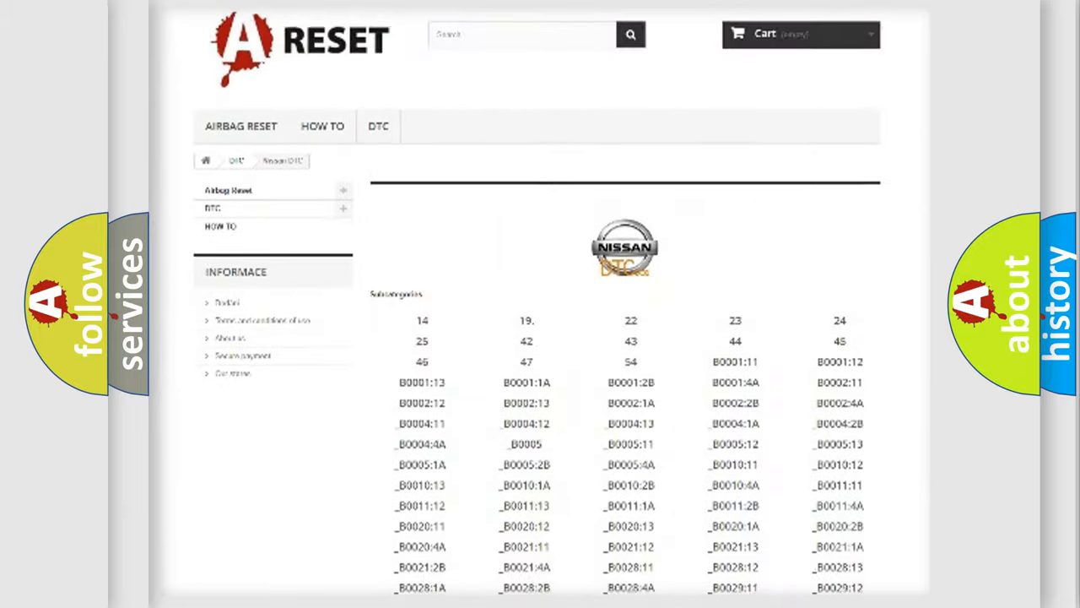
scroll(down, 3)
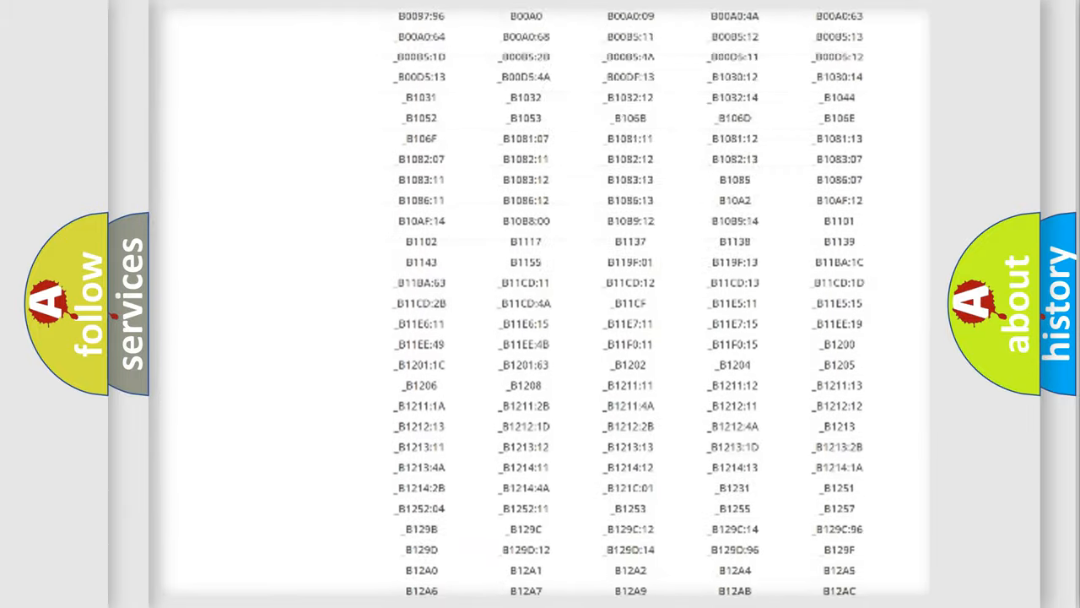
scroll(up, 3)
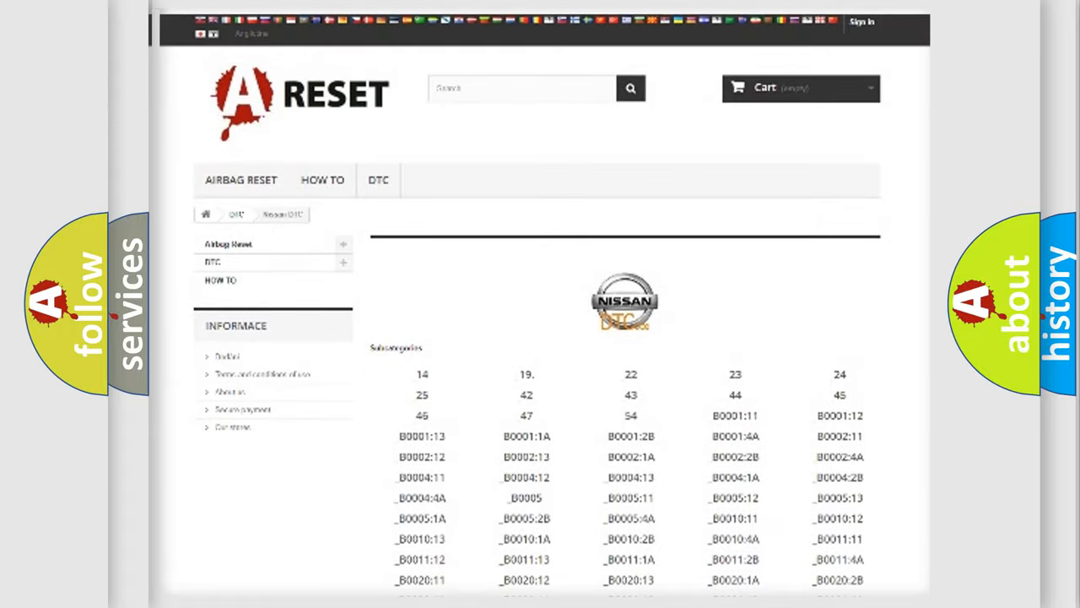